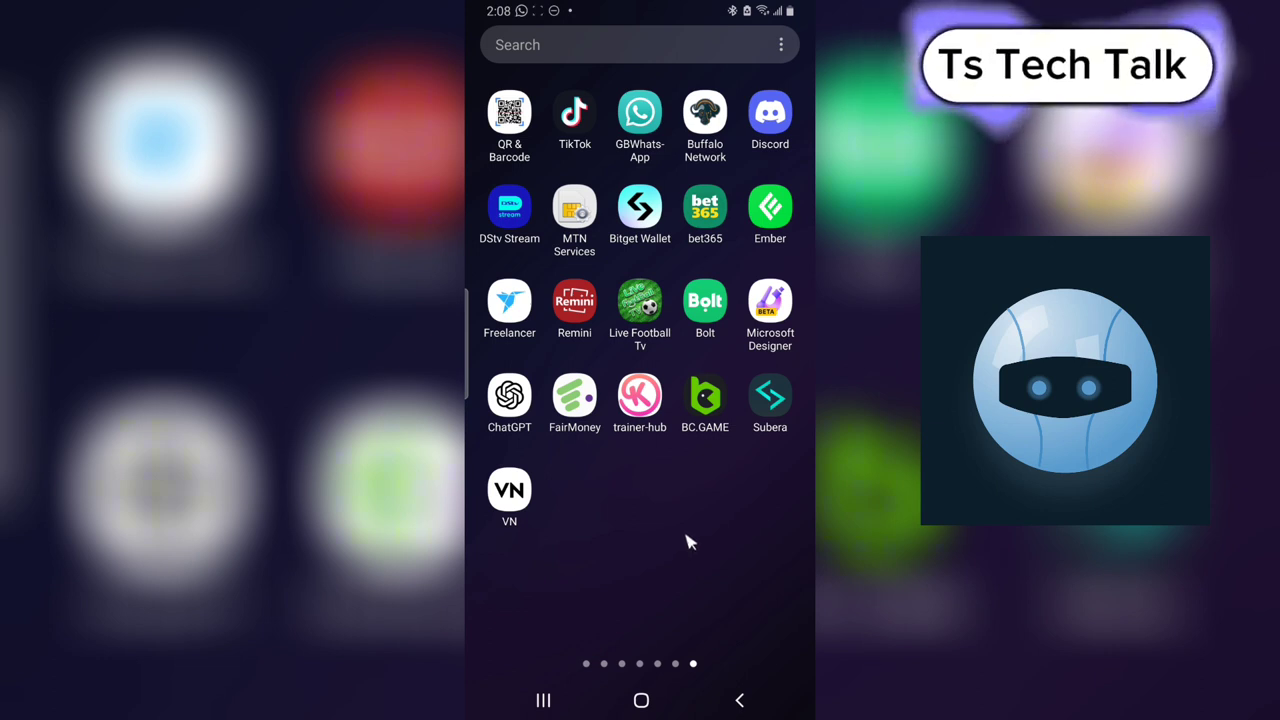
mouse_move(697, 542)
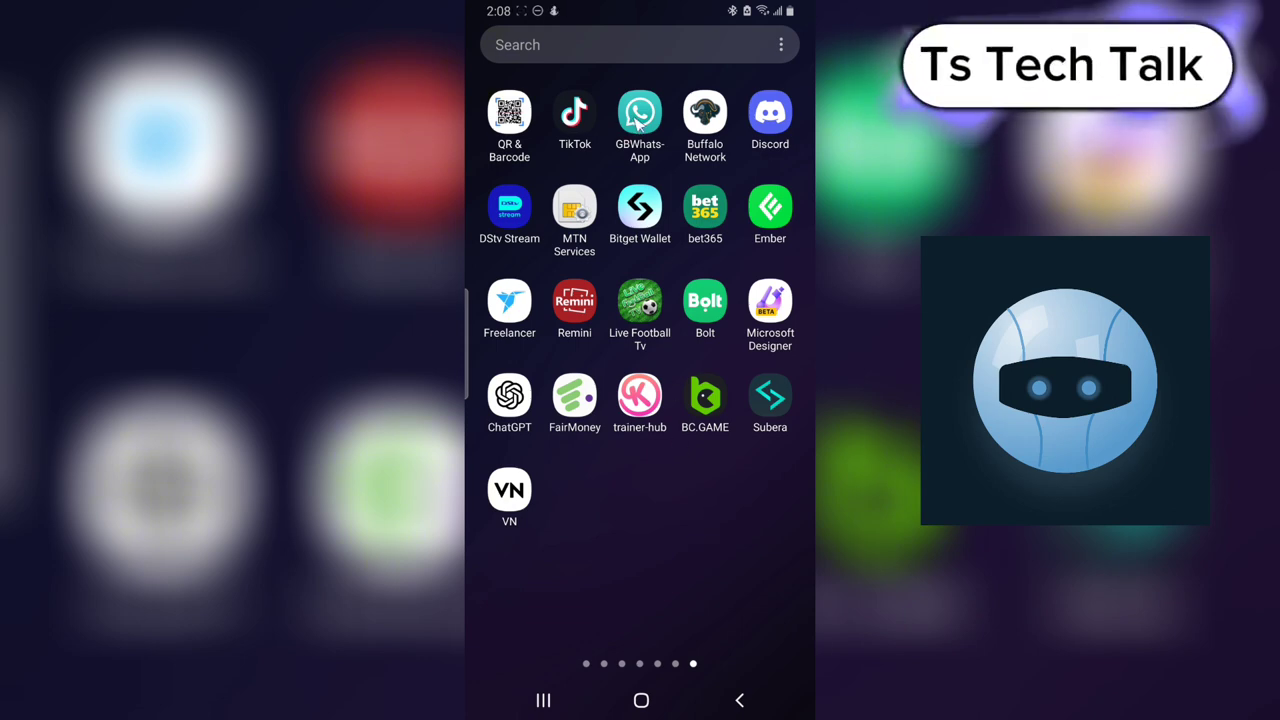
Step: Launch TikTok and reach Settings and privacy through the profile's account menu
left_click(574, 113)
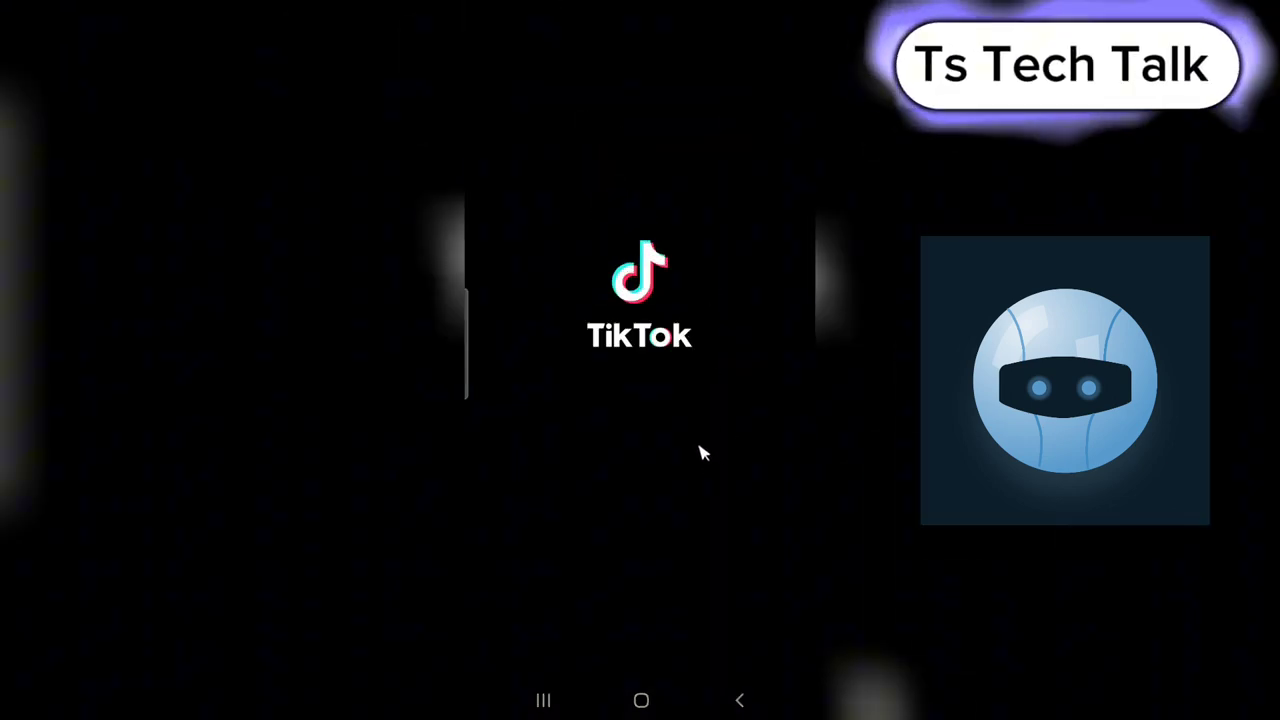
left_click(640, 300)
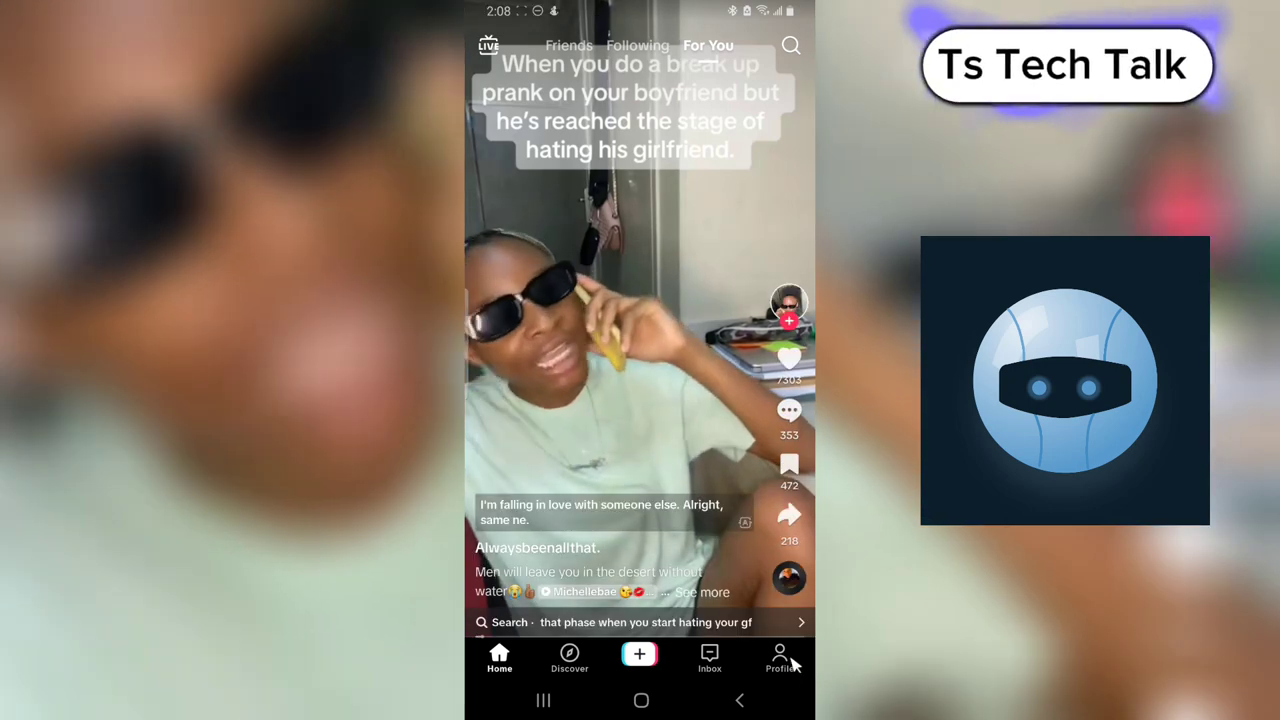
left_click(779, 657)
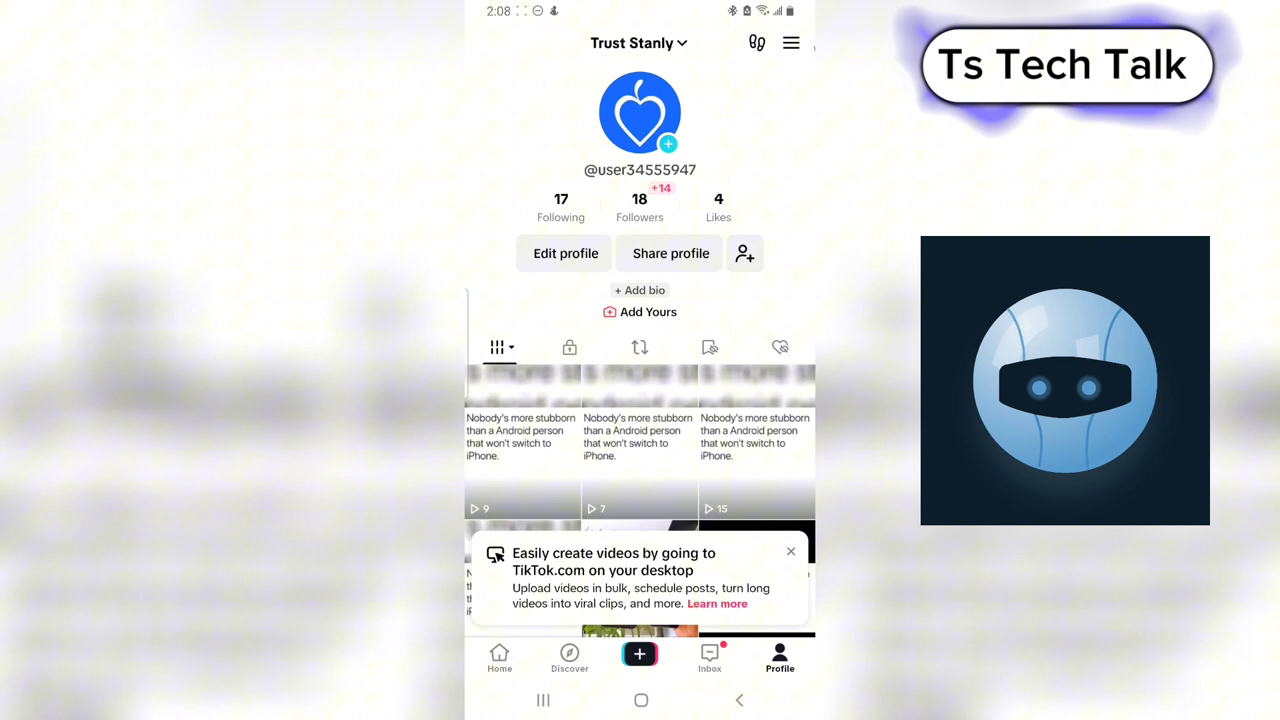
left_click(790, 42)
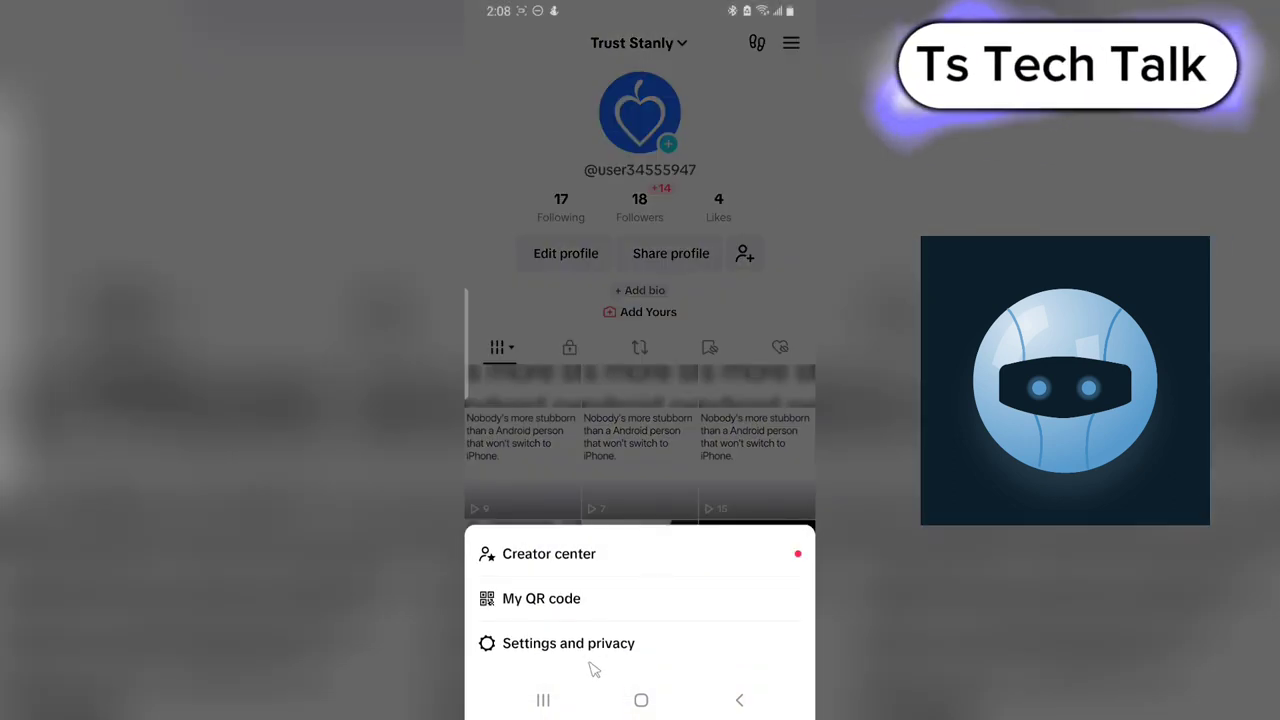
left_click(569, 643)
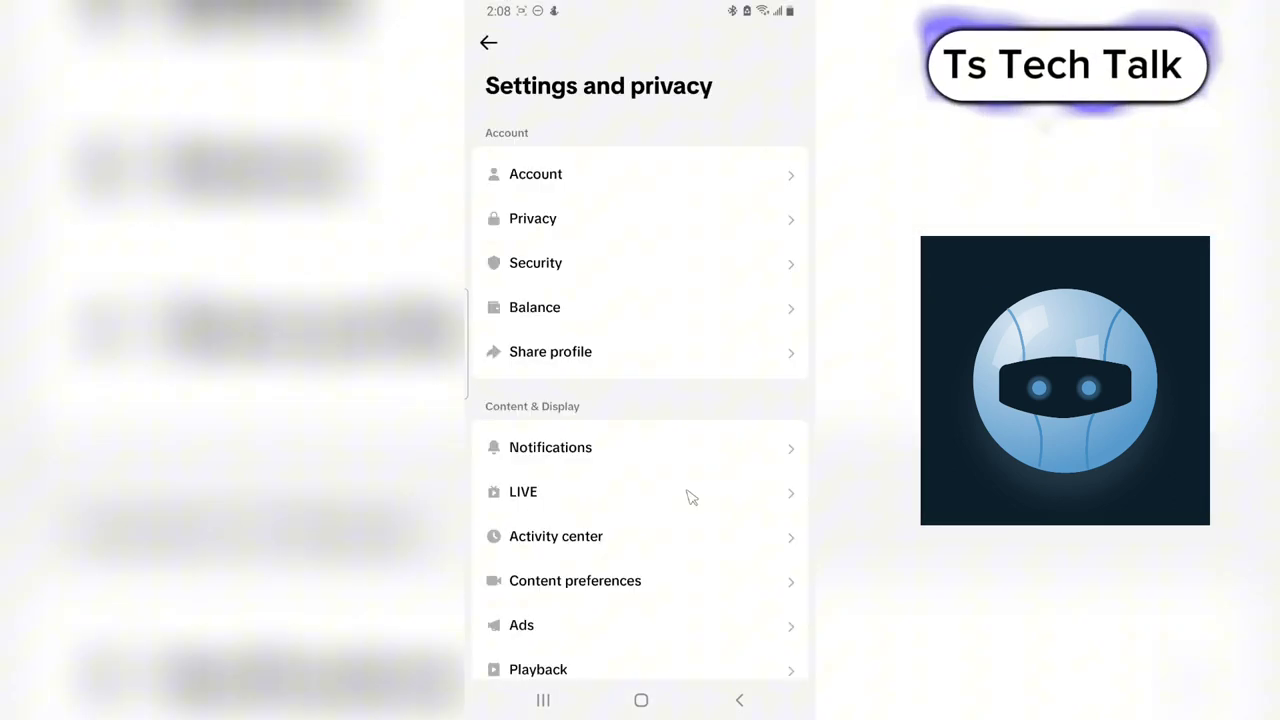
mouse_move(593, 550)
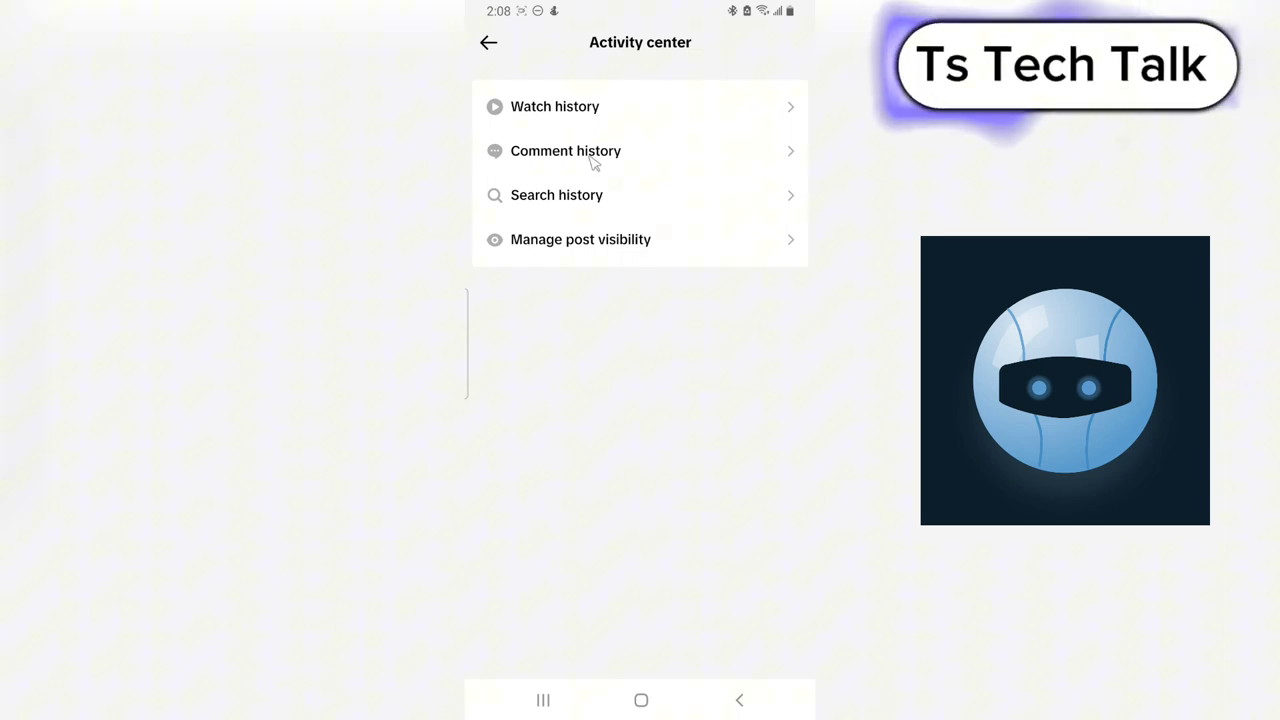
Step: Open Comment history and a past comment's video, dismissing the loading comments panel
left_click(565, 150)
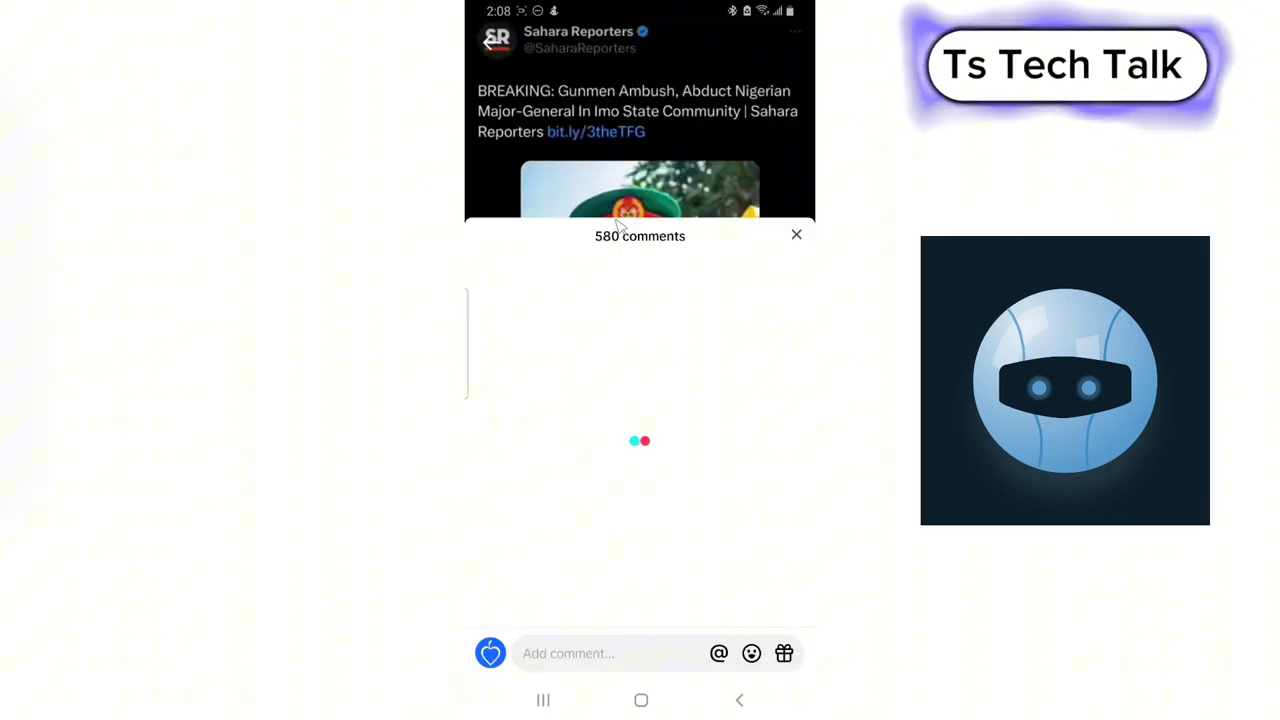
left_click(796, 234)
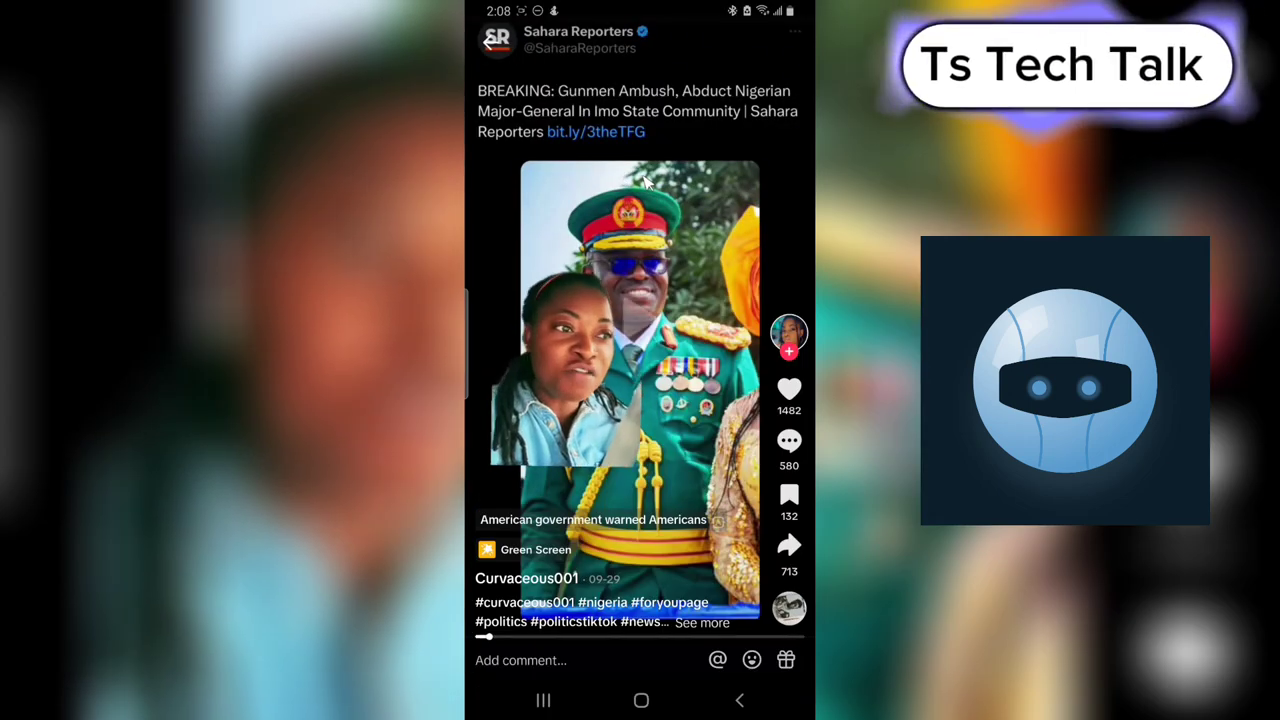
Step: Delete your comment on the Sahara Reporters video, then return to Comment history
left_click(789, 440)
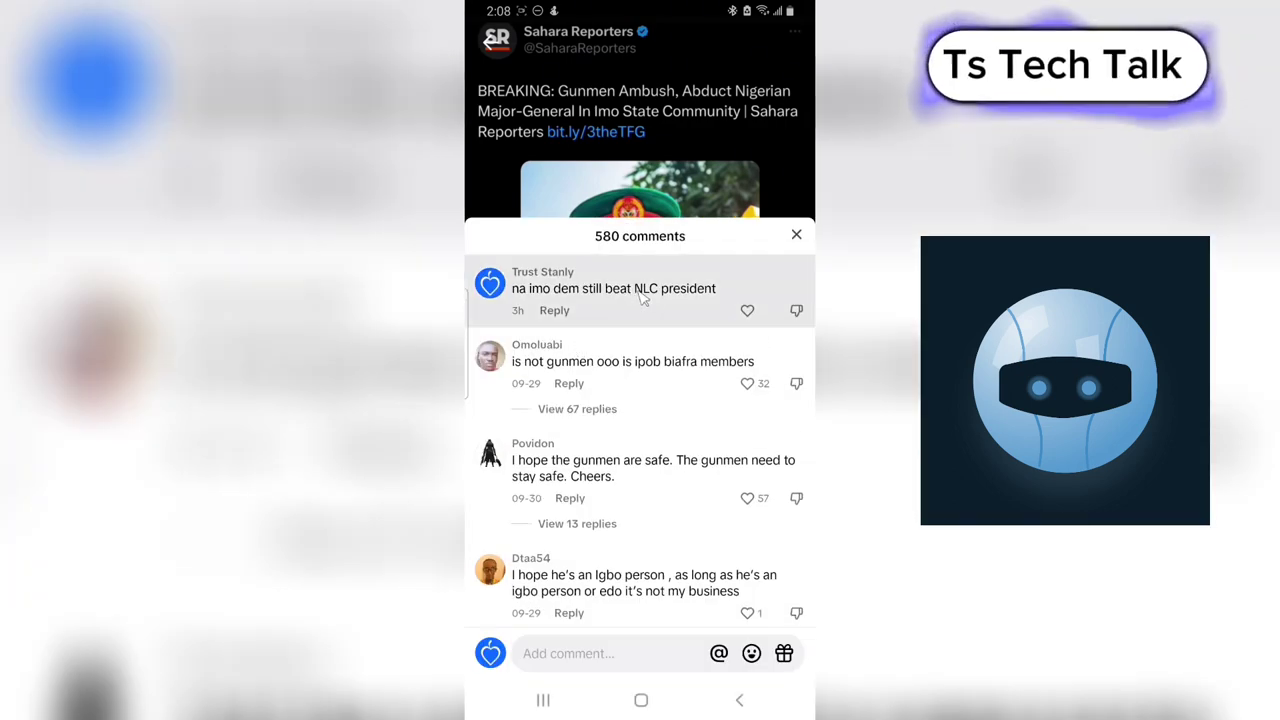
left_click(613, 288)
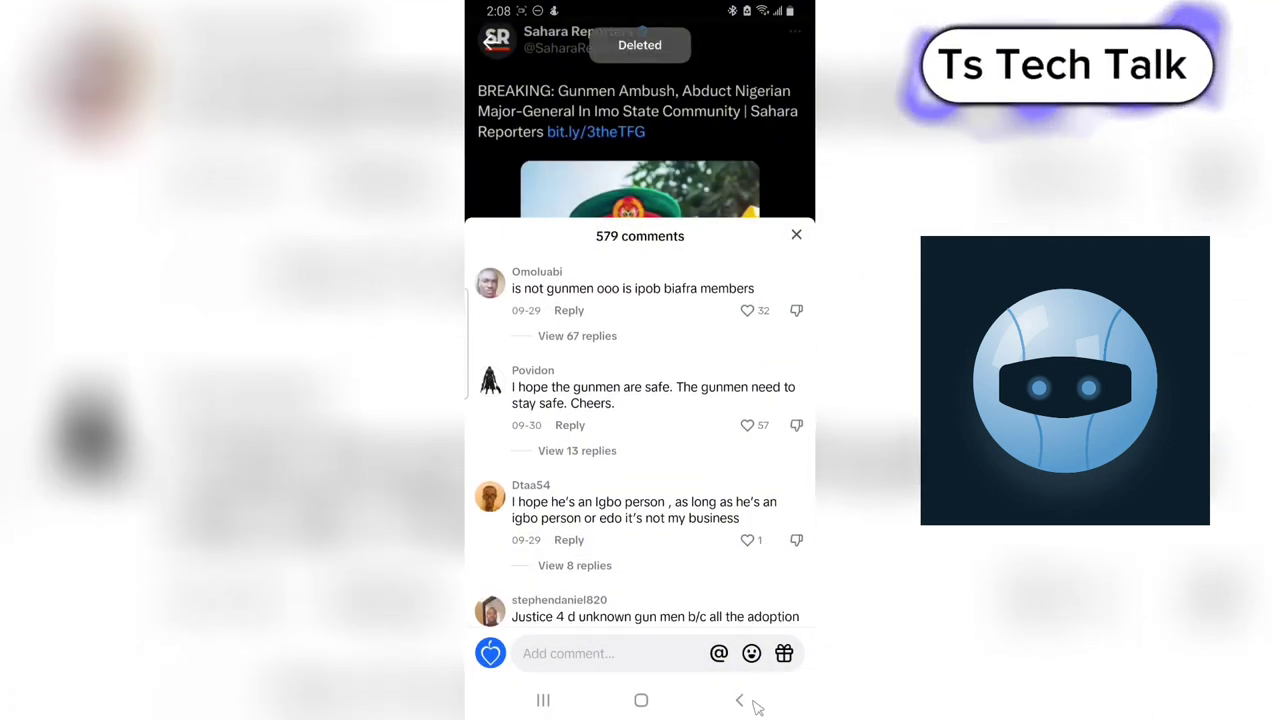
left_click(796, 234)
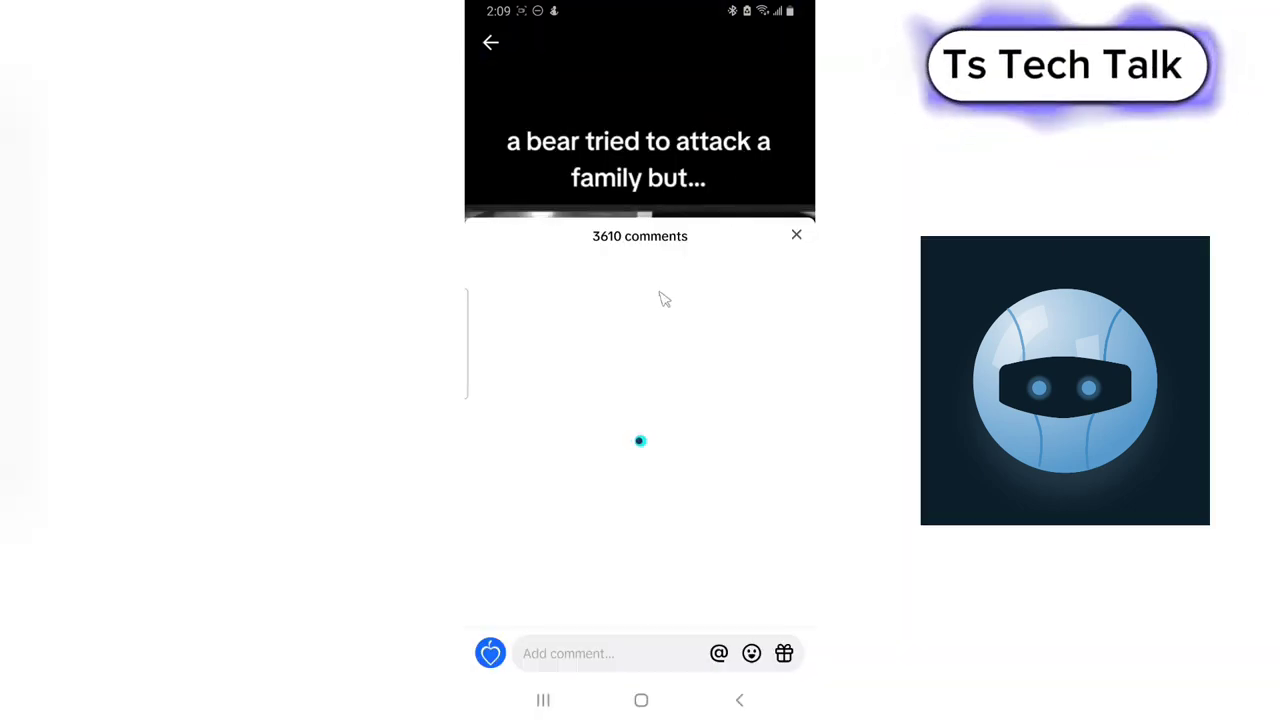
Step: Delete your comment on the bear-attack video, leaving 3609 comments
left_click(796, 234)
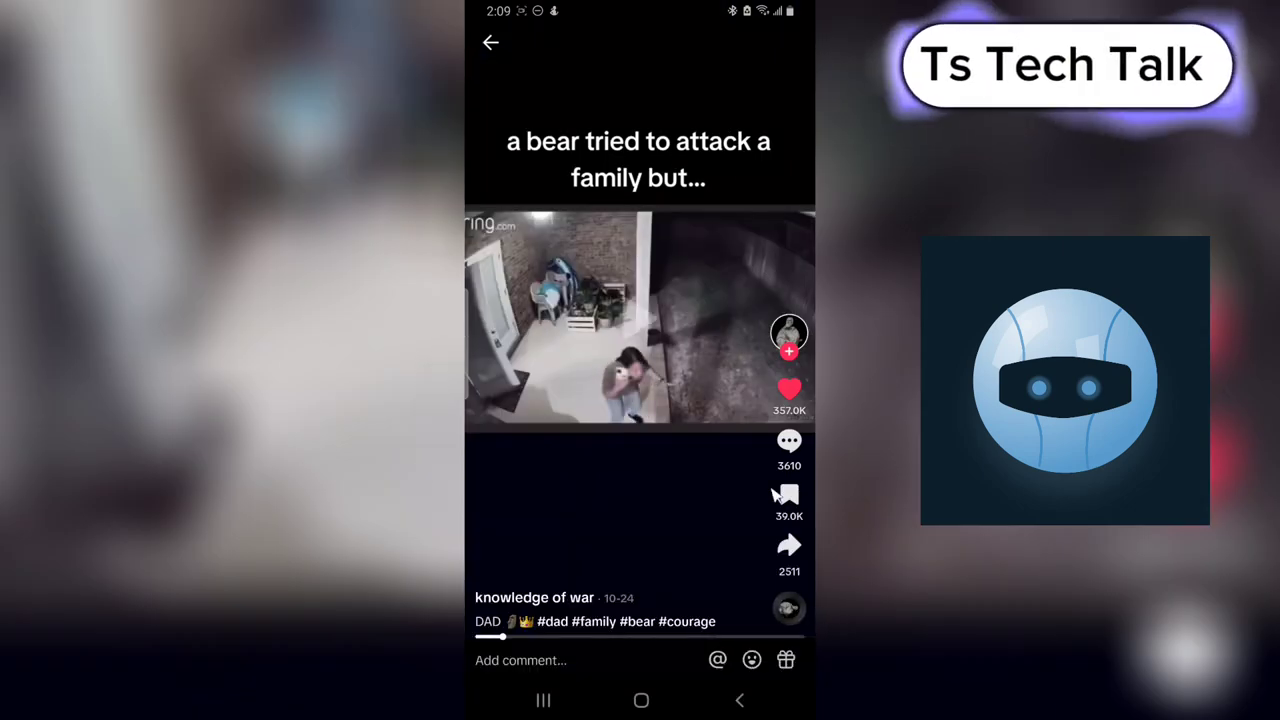
left_click(789, 440)
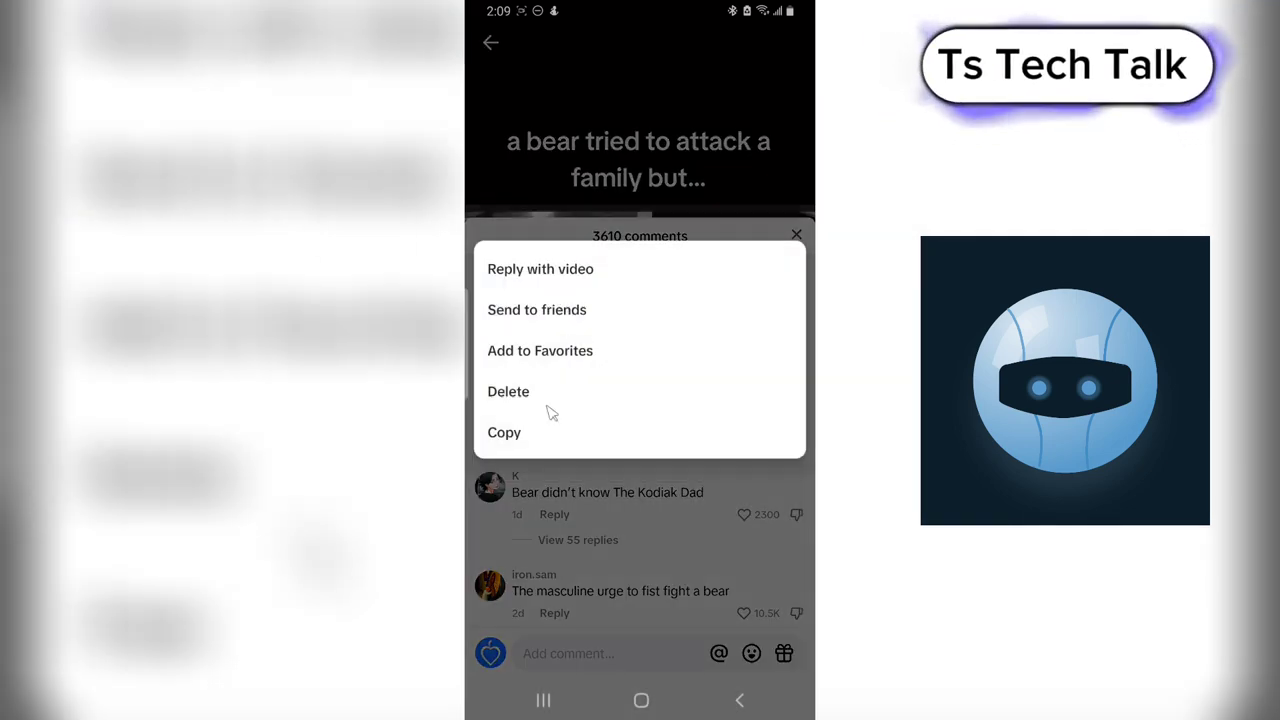
left_click(508, 391)
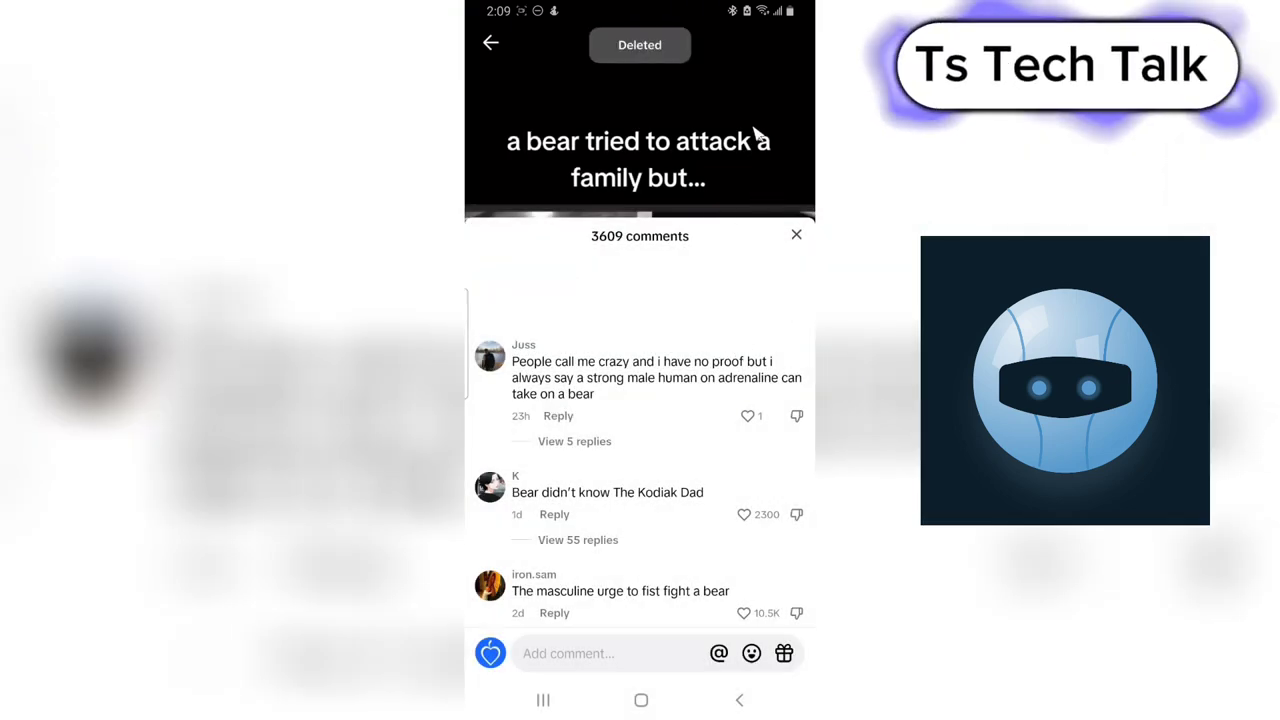
Step: Scroll back through Comment history, then go back via Activity center to Settings and privacy
scroll("up", 3)
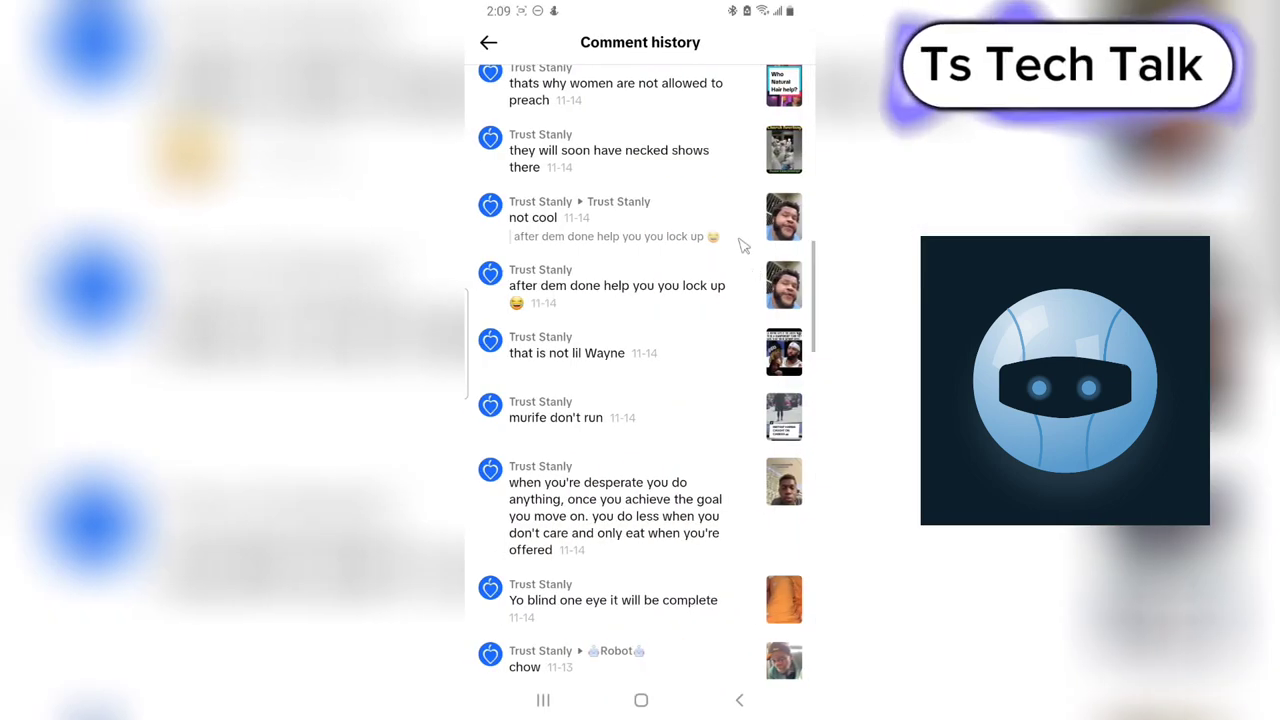
scroll("up", 3)
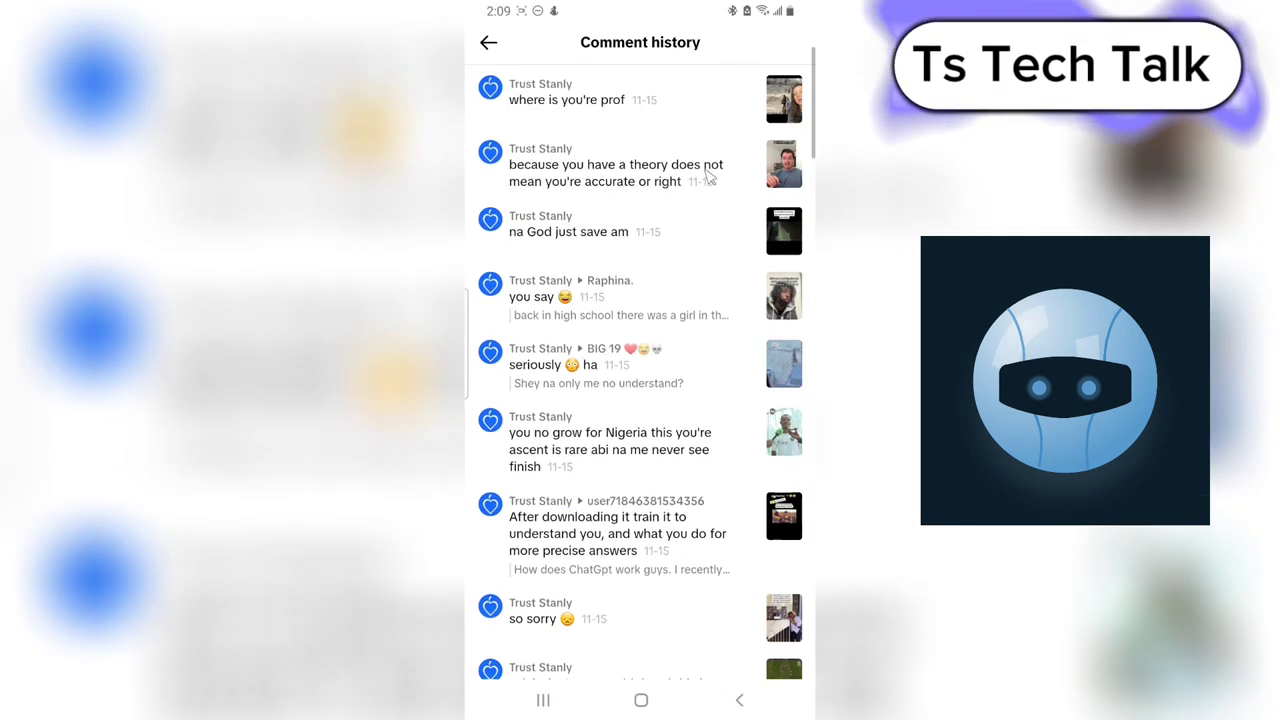
scroll("up", 3)
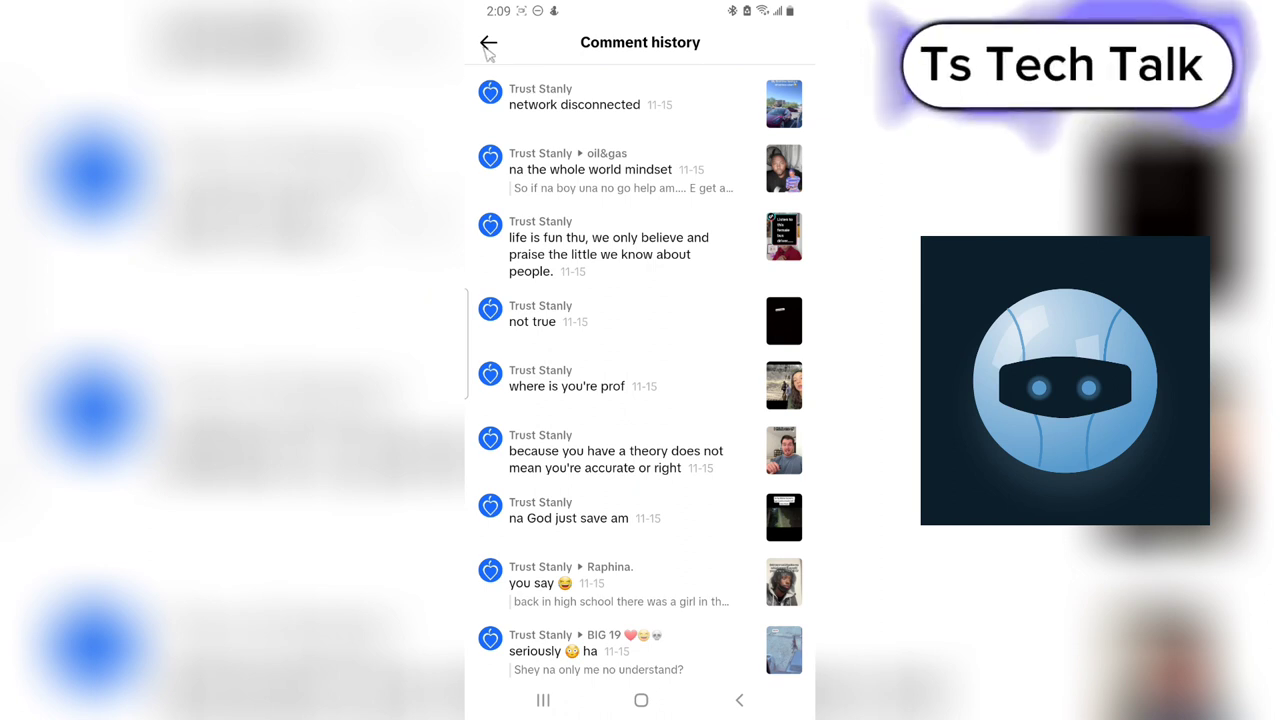
left_click(489, 43)
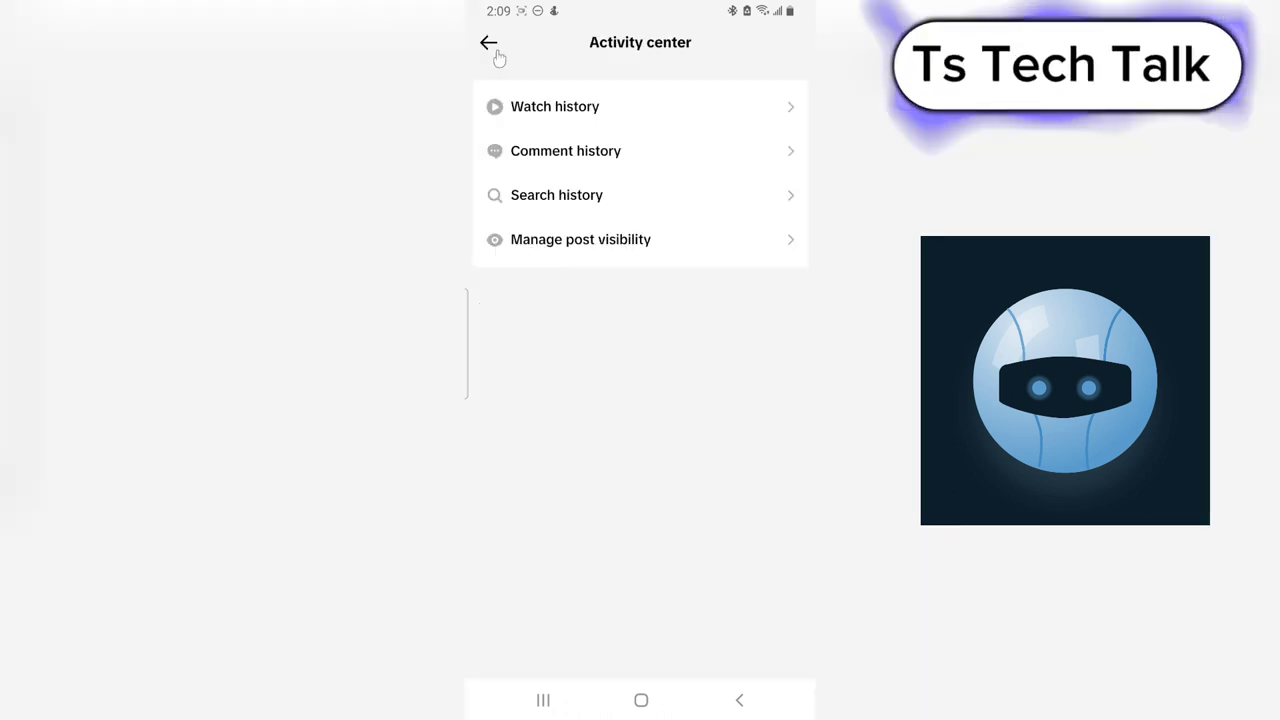
left_click(489, 43)
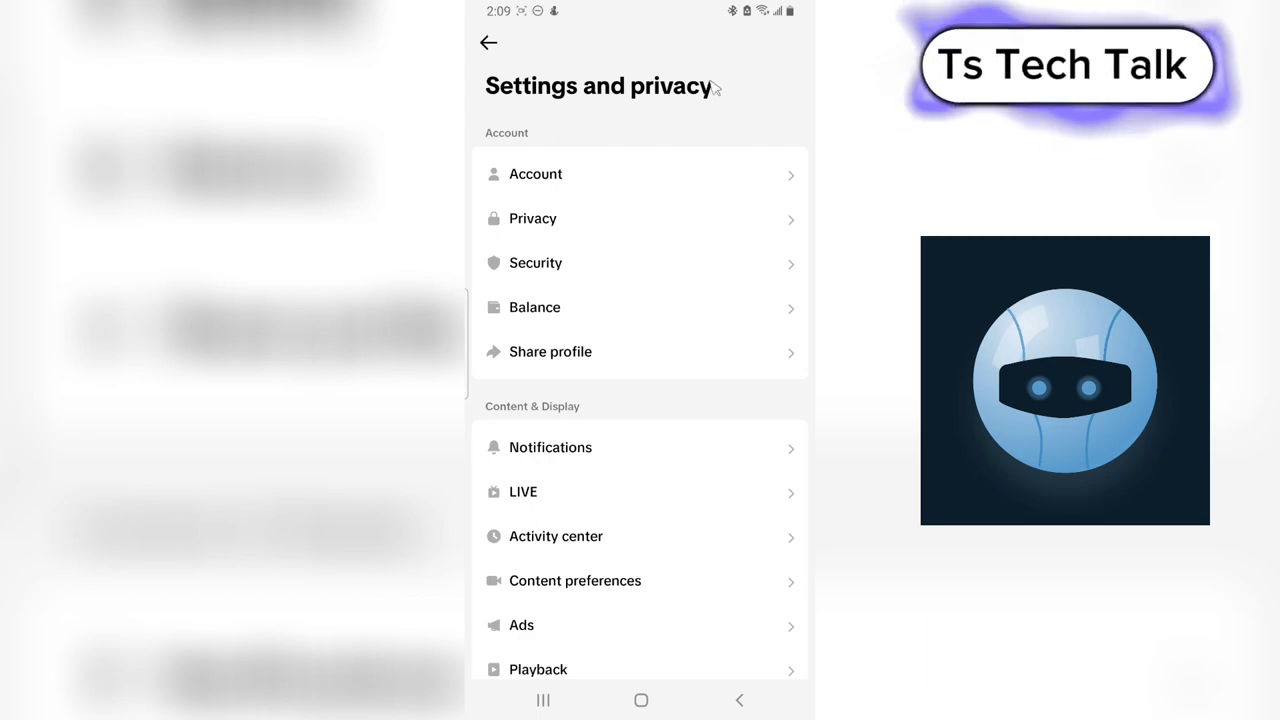